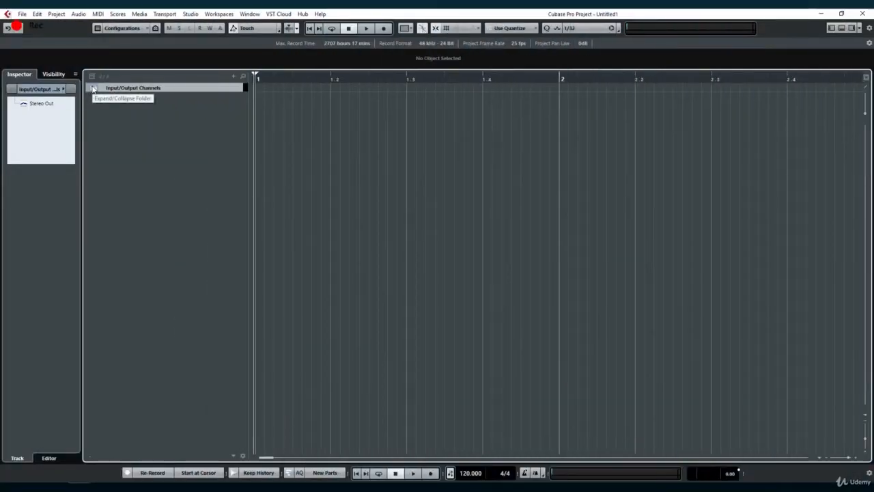
Add a new Audio 01 track from the expanded Input/Output Channels folder
{"action": "left_click", "coordinate": [96, 88]}
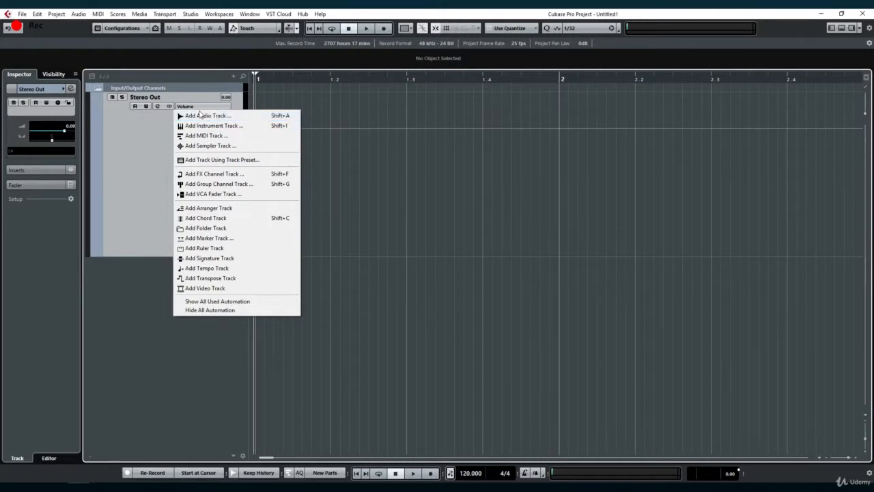
{"action": "left_click", "coordinate": [205, 115]}
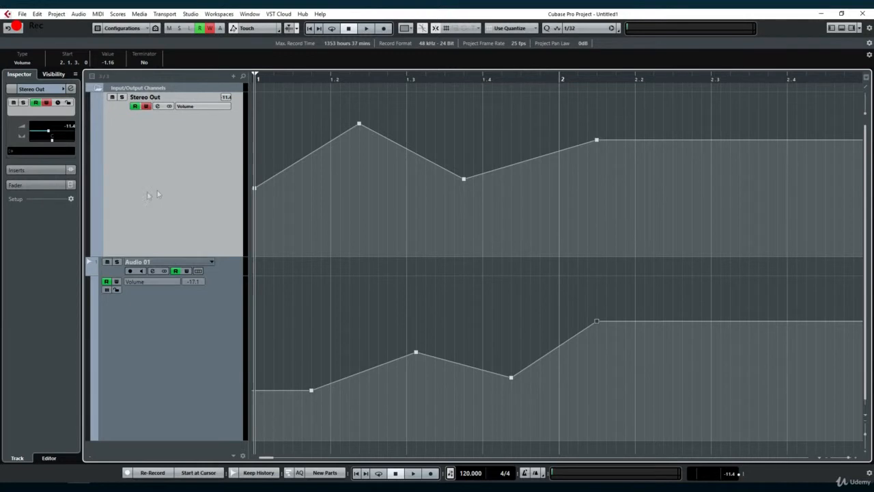
Collapse Audio 01 so the Stereo Out volume lane can be redrawn as a dense curve
{"action": "left_click", "coordinate": [368, 28]}
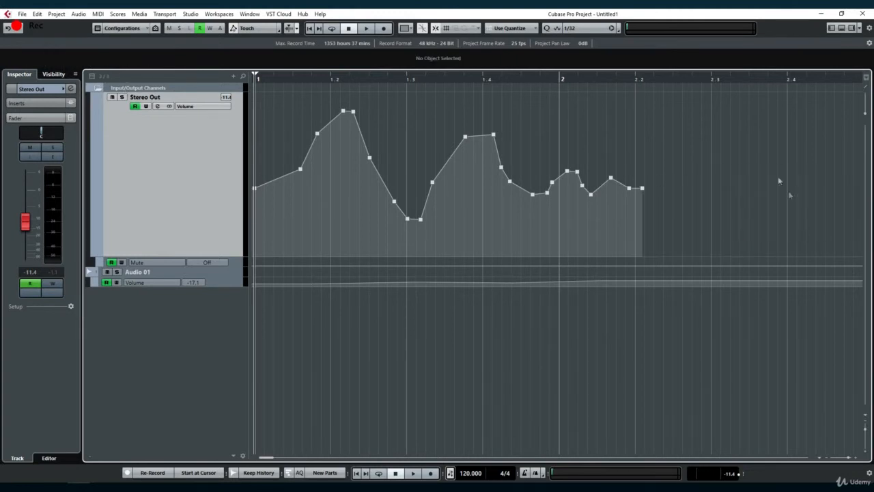
{"action": "mouse_move", "coordinate": [806, 191]}
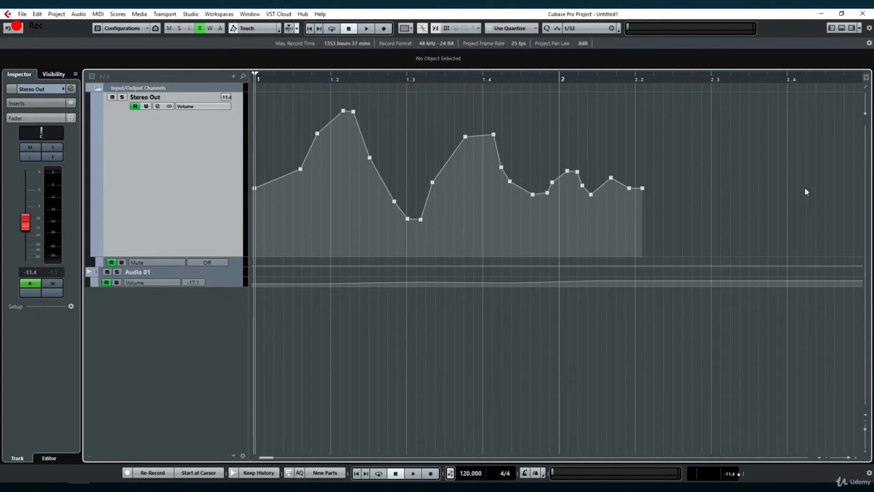